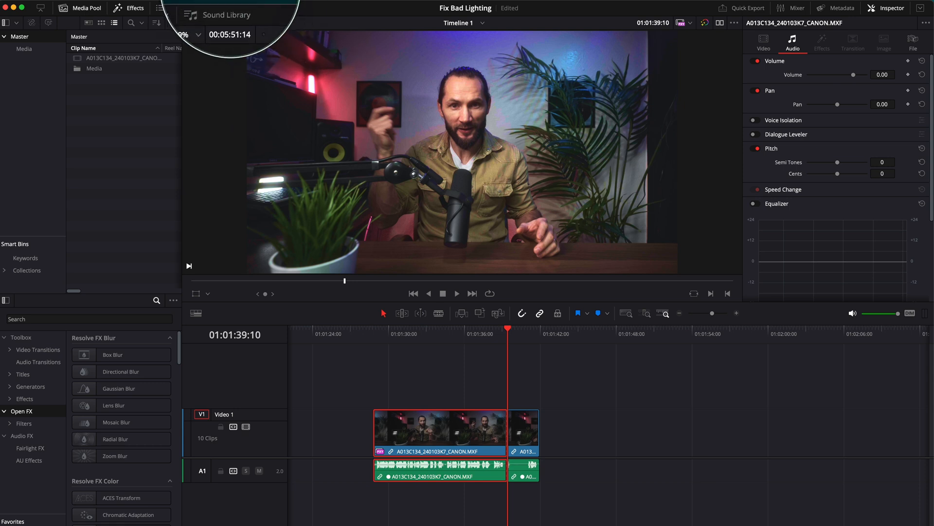
# Adjust the playback options, then switch to the Color page with the interview clip loaded.
pyautogui.click(252, 17)
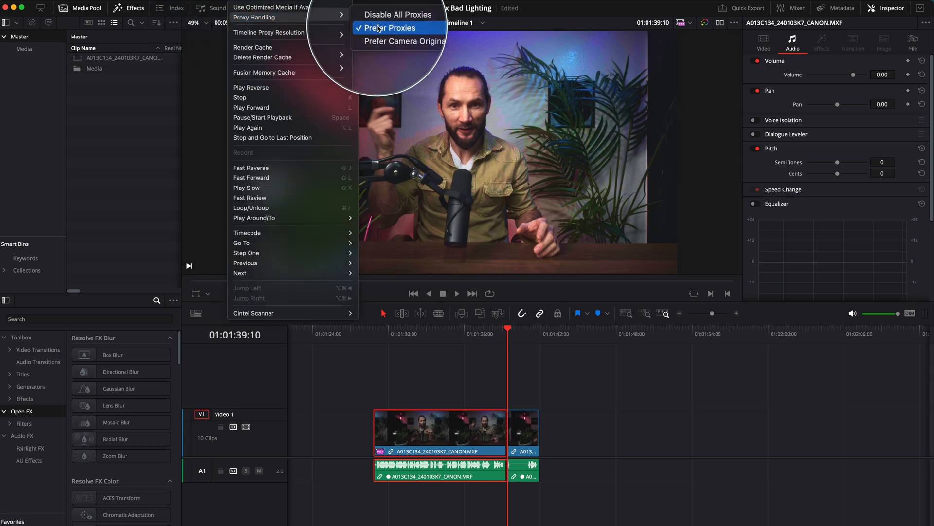
pyautogui.moveTo(269, 32)
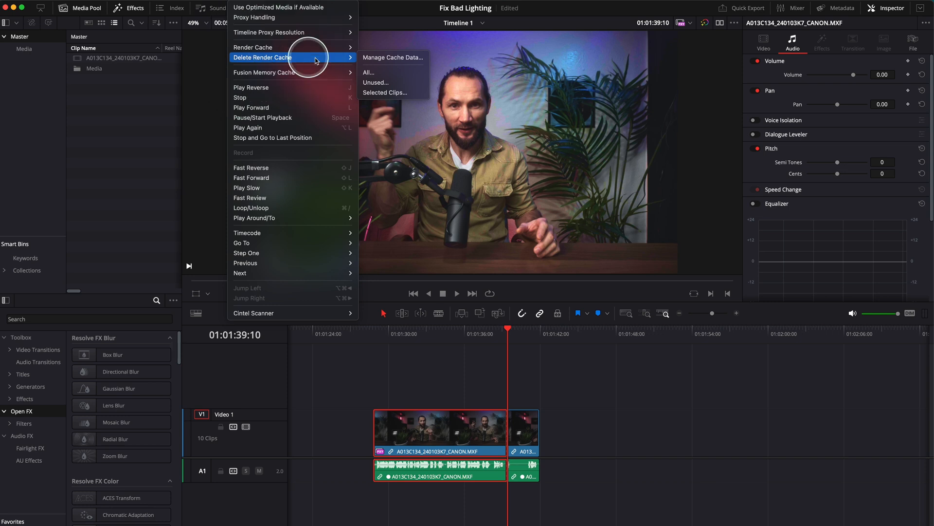
pyautogui.click(423, 381)
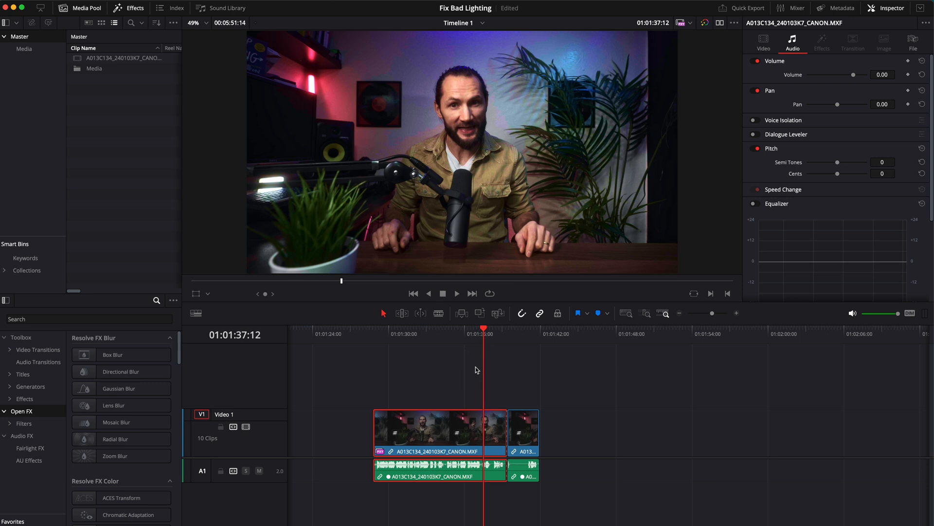
pyautogui.moveTo(441, 374)
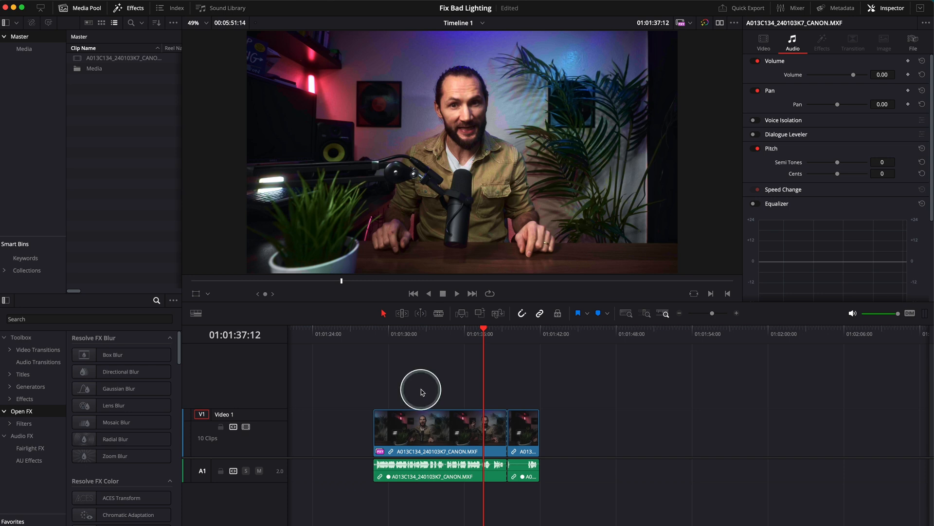
pyautogui.moveTo(425, 393)
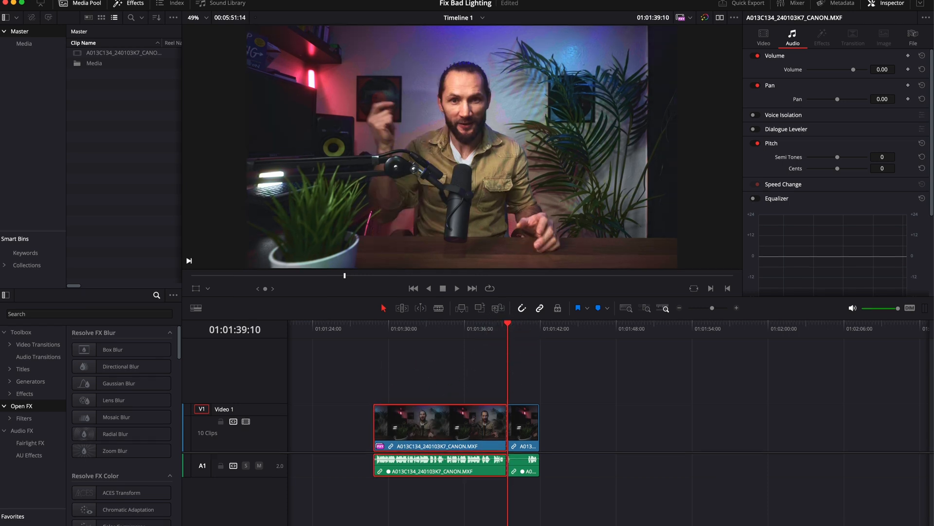
pyautogui.click(520, 518)
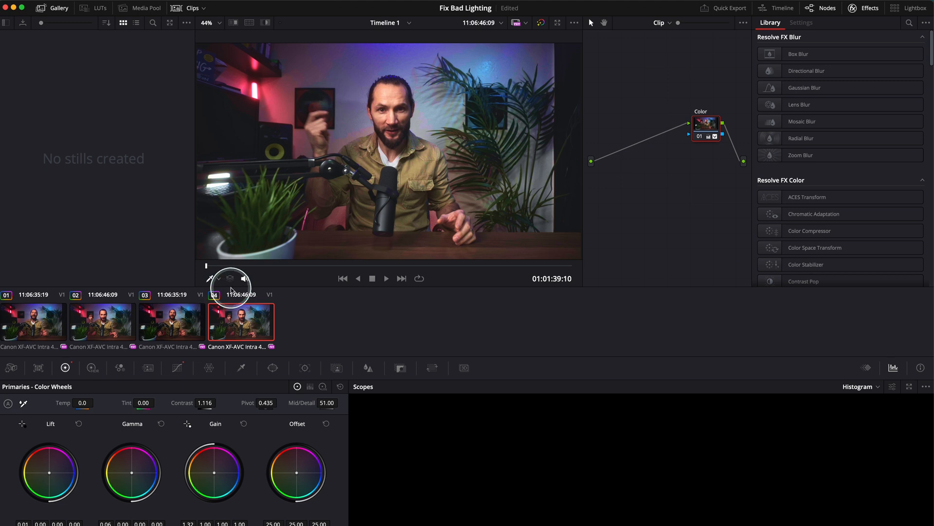
# Search the Effects Library for 'reli' and drag Relight into the node graph.
pyautogui.click(219, 278)
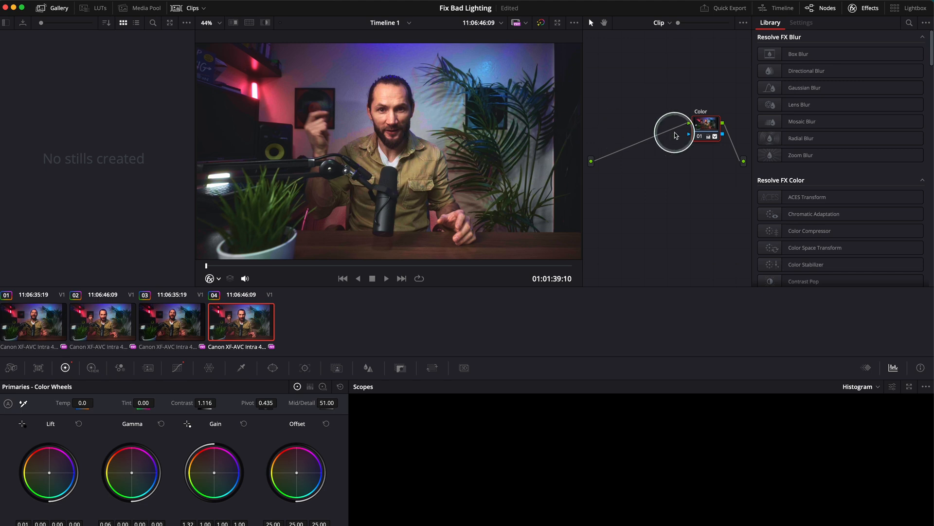
pyautogui.moveTo(675, 131); pyautogui.dragTo(647, 146)
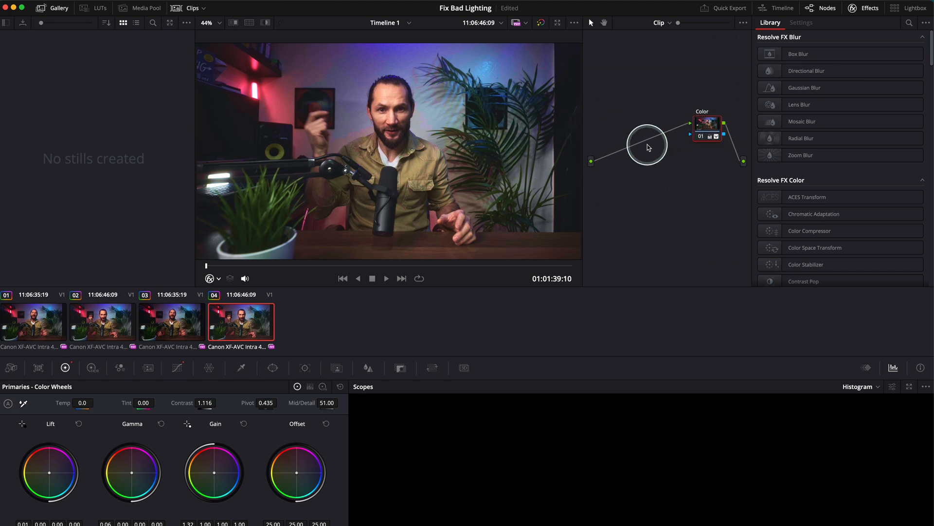
pyautogui.moveTo(723, 45)
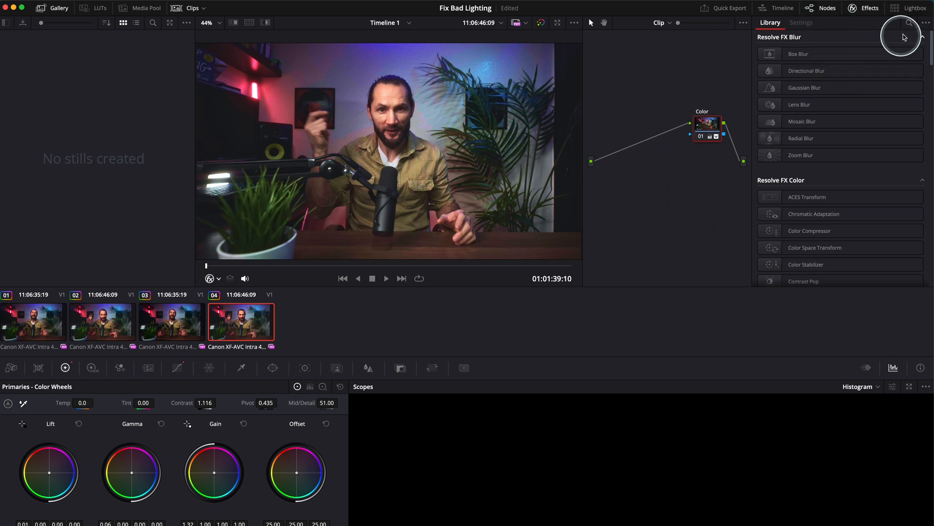
pyautogui.click(908, 23)
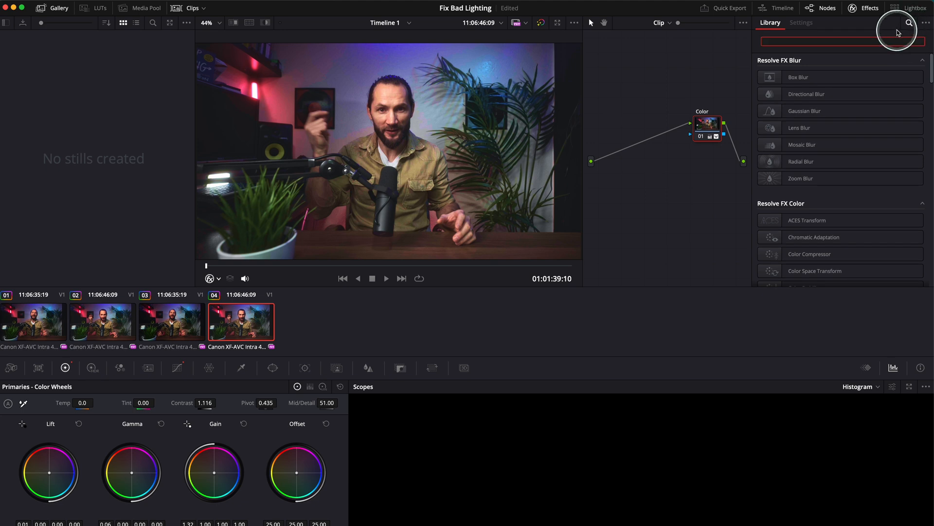
pyautogui.write('relight')
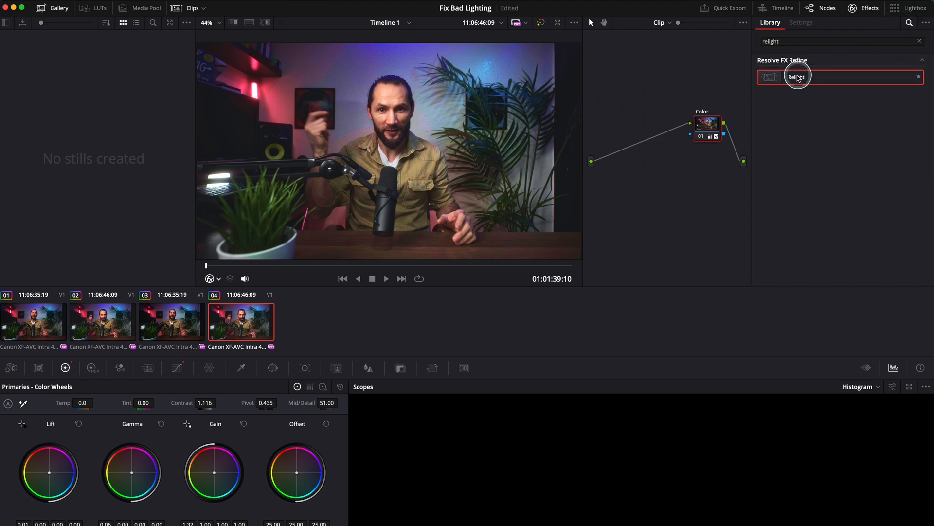
pyautogui.moveTo(797, 77); pyautogui.dragTo(639, 142)
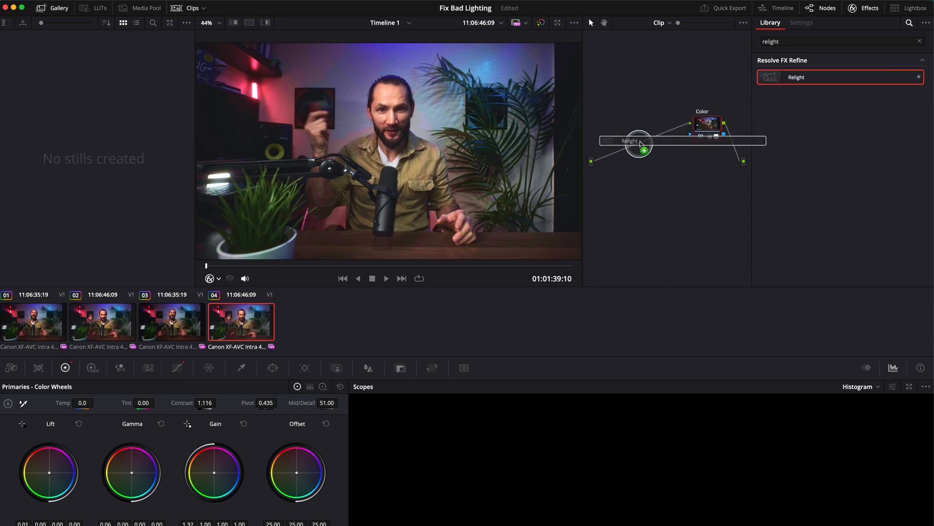
# Place Relight before the Color node, toggle its map preview, and move the point light toward top centre.
pyautogui.click(801, 23)
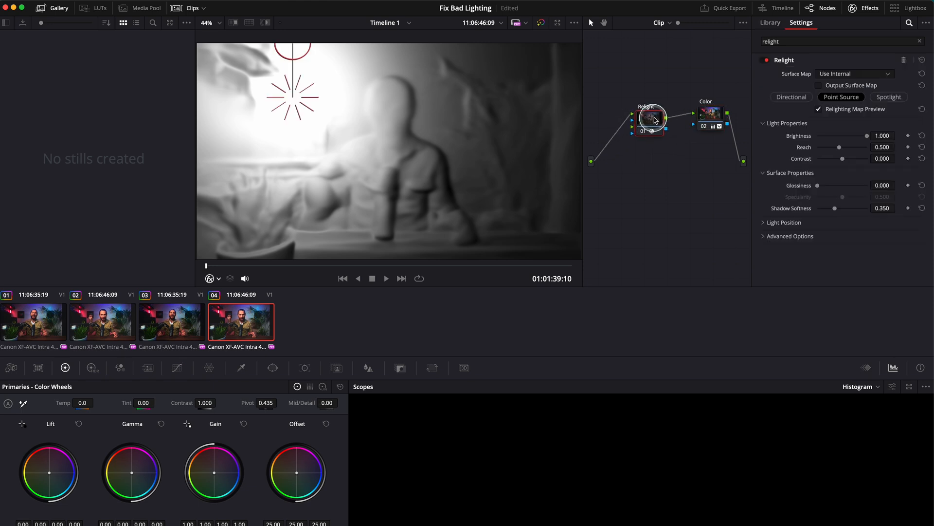
pyautogui.moveTo(292, 95); pyautogui.dragTo(432, 92)
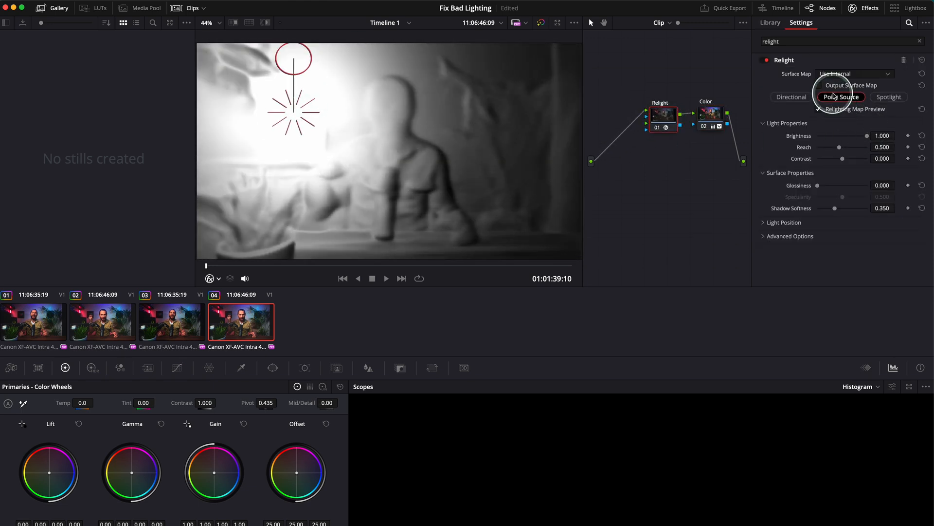
pyautogui.click(841, 96)
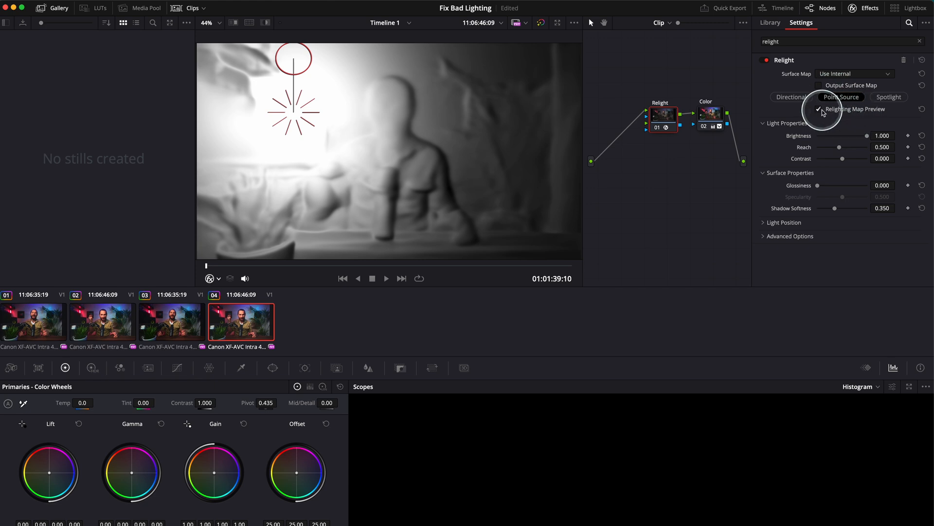
pyautogui.click(818, 109)
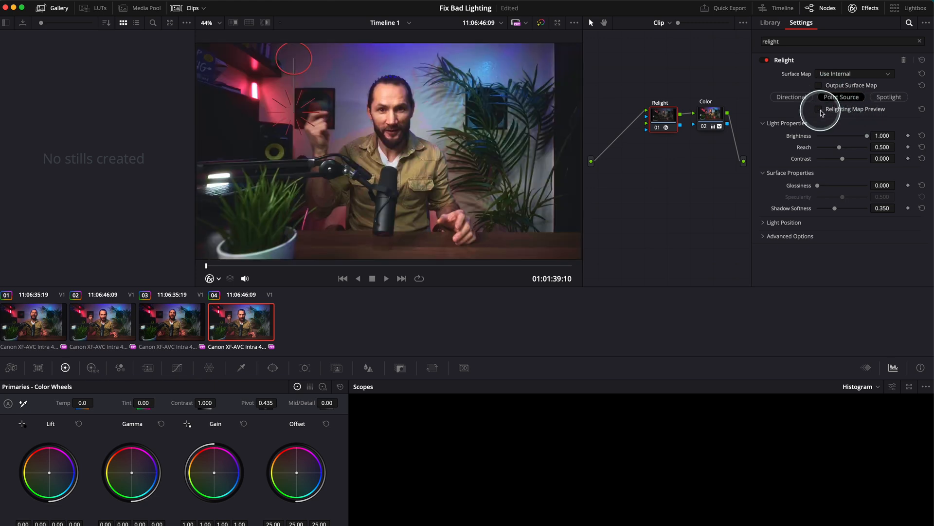
pyautogui.click(819, 109)
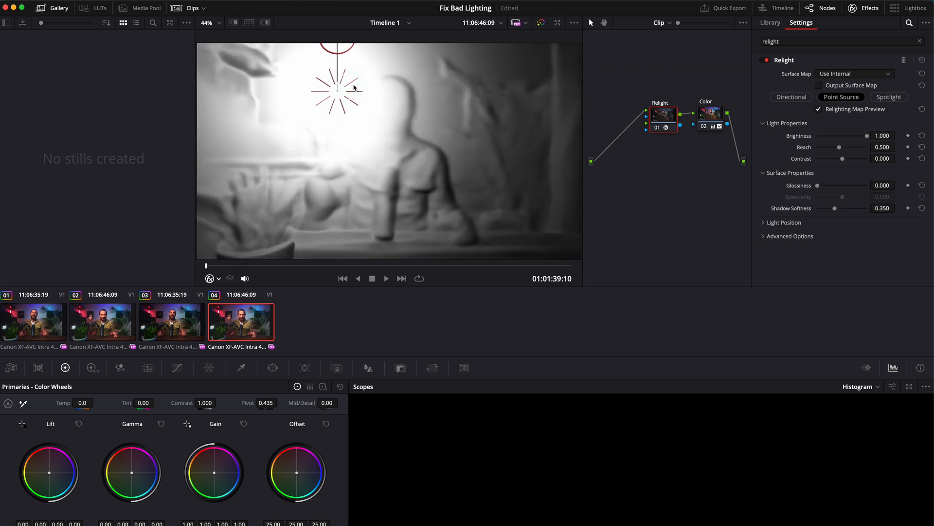
pyautogui.moveTo(339, 89); pyautogui.dragTo(287, 112)
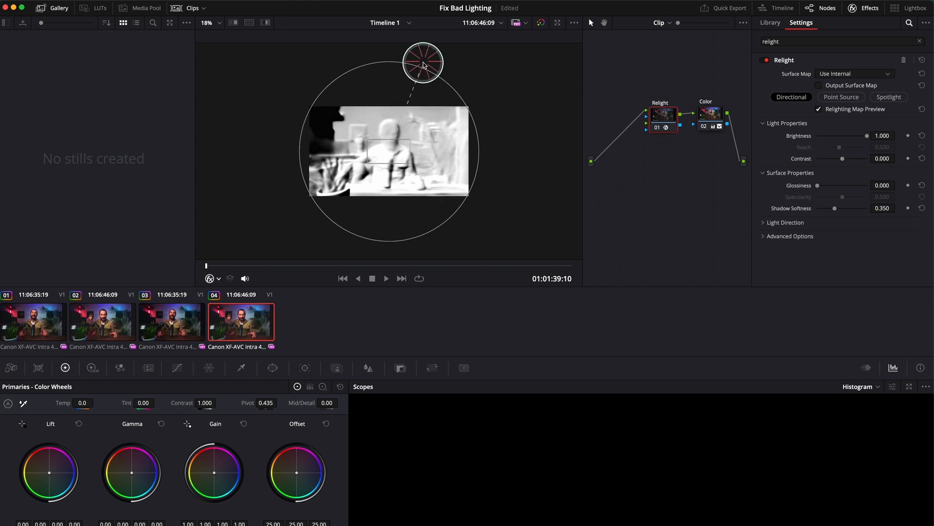
# Aim the directional light from above and slightly to the right of the subject.
pyautogui.moveTo(423, 63); pyautogui.dragTo(474, 93)
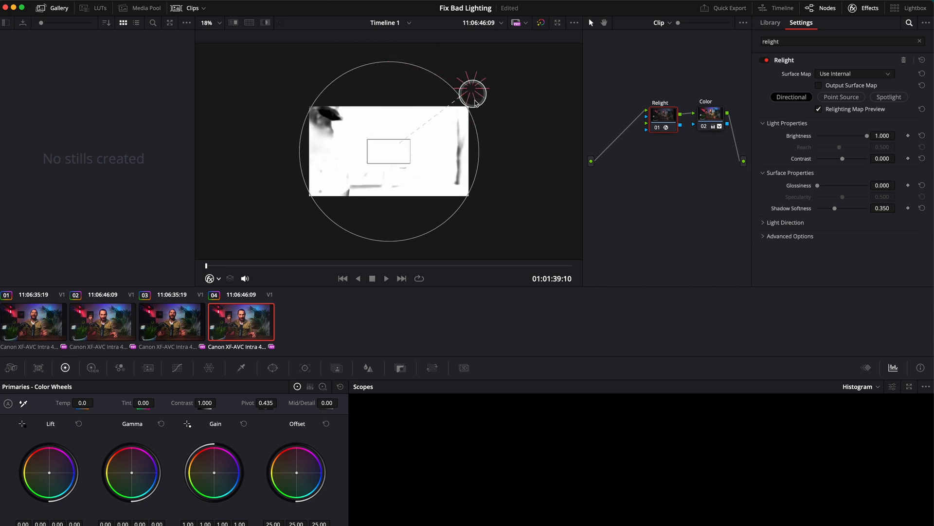
pyautogui.moveTo(473, 93); pyautogui.dragTo(456, 48)
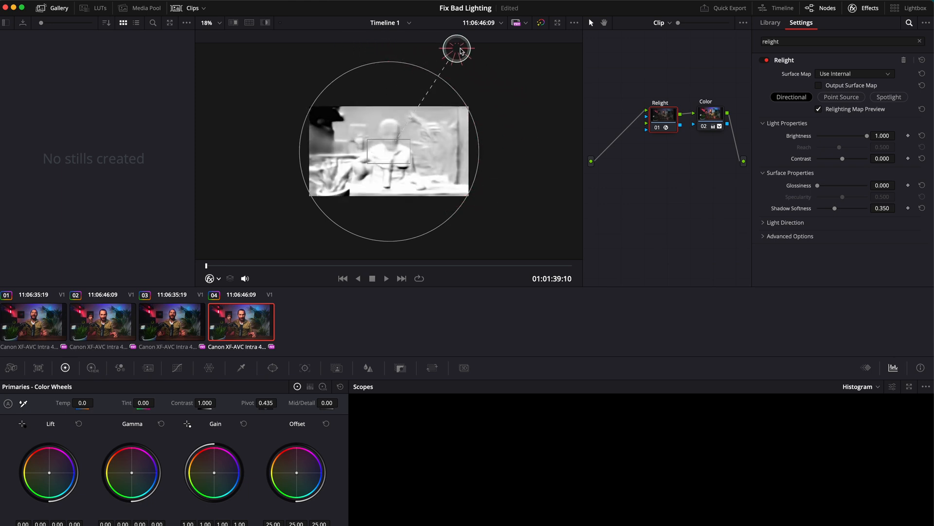
pyautogui.moveTo(456, 48); pyautogui.dragTo(470, 51)
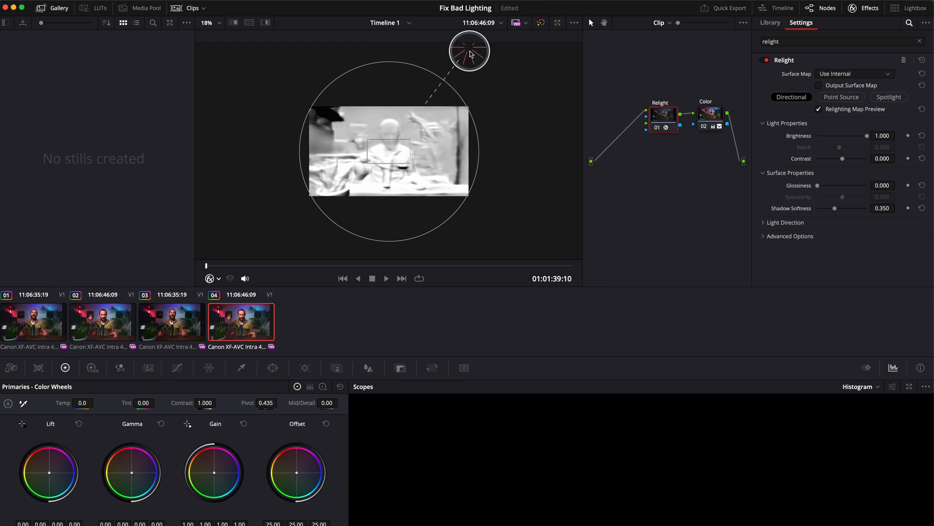
# Switch the light to Spotlight and position its source above and right of the subject.
pyautogui.click(889, 97)
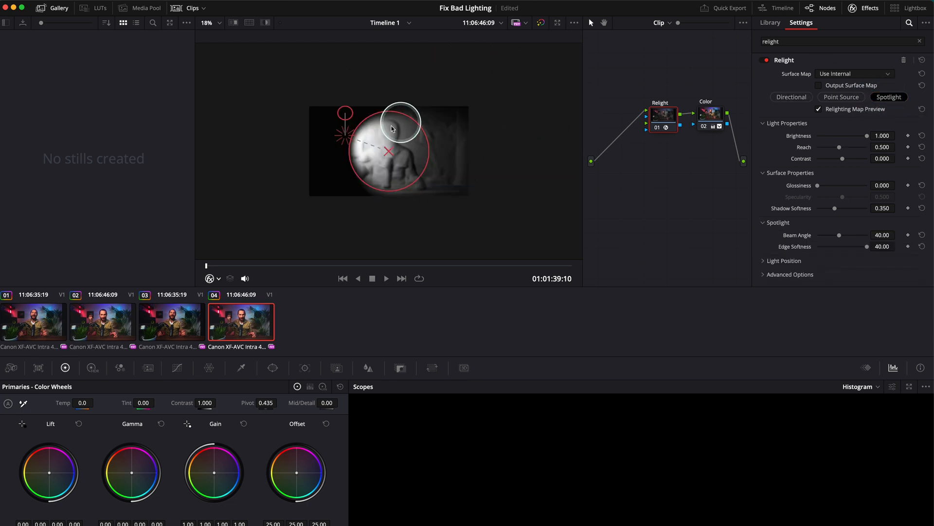
pyautogui.moveTo(401, 121); pyautogui.dragTo(425, 123)
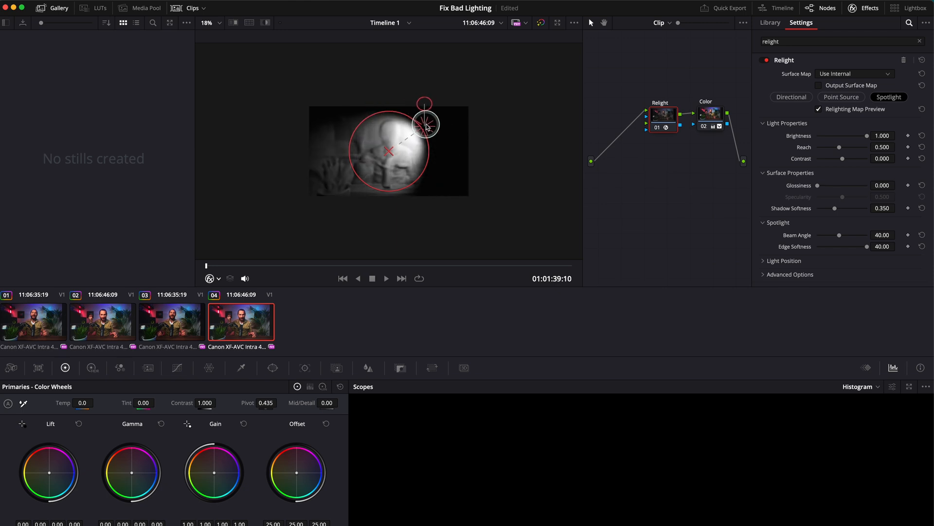
pyautogui.moveTo(424, 123); pyautogui.dragTo(547, 116)
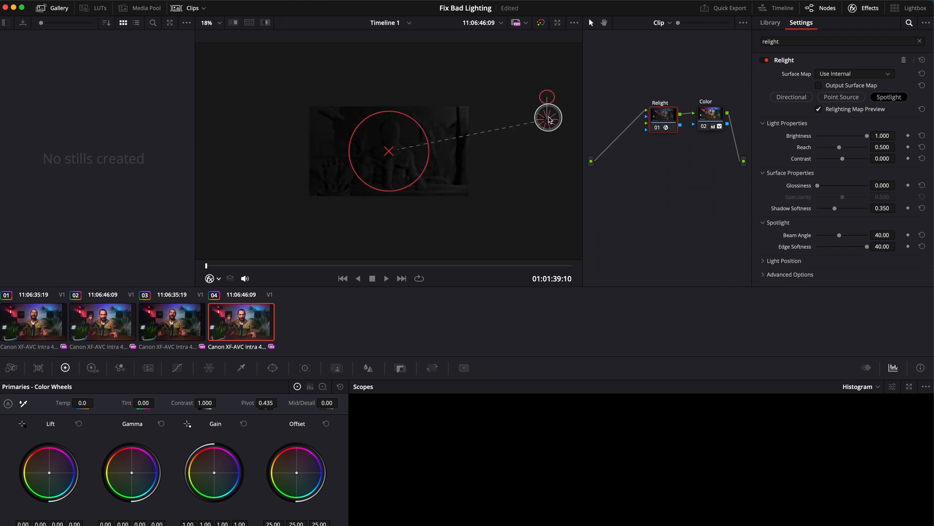
pyautogui.moveTo(547, 115); pyautogui.dragTo(504, 106)
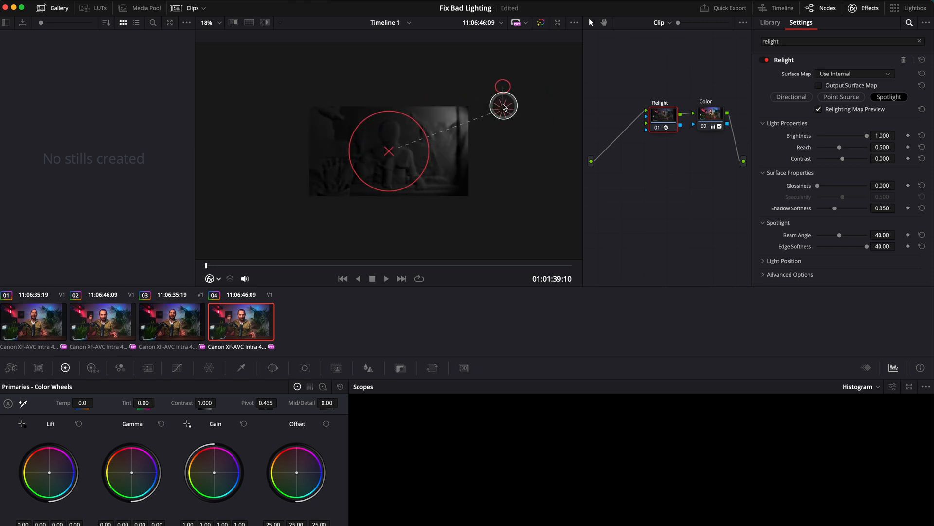
pyautogui.moveTo(503, 106); pyautogui.dragTo(418, 110)
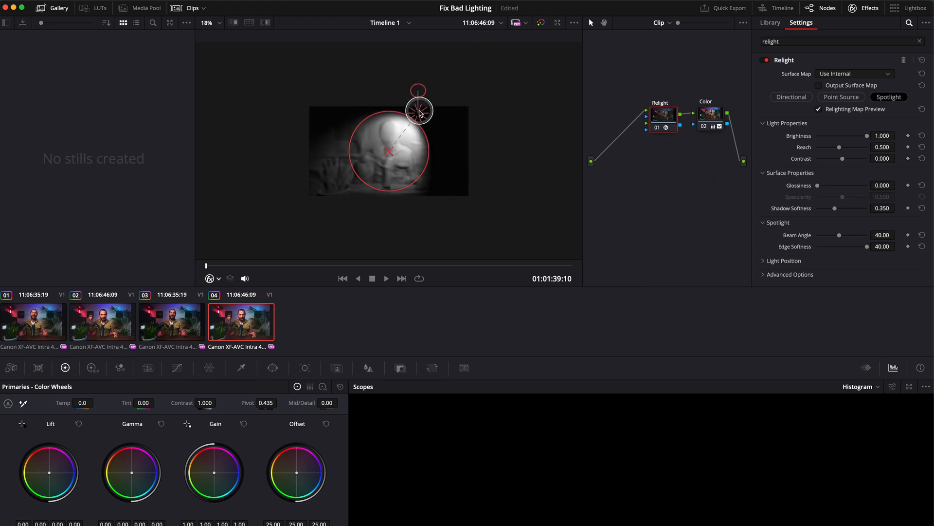
pyautogui.moveTo(417, 111); pyautogui.dragTo(468, 80)
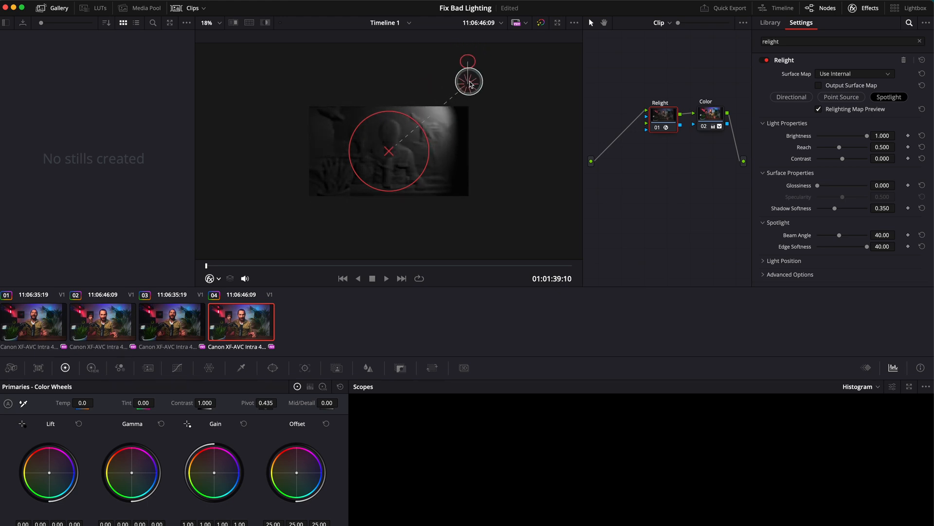
pyautogui.moveTo(468, 79); pyautogui.dragTo(414, 125)
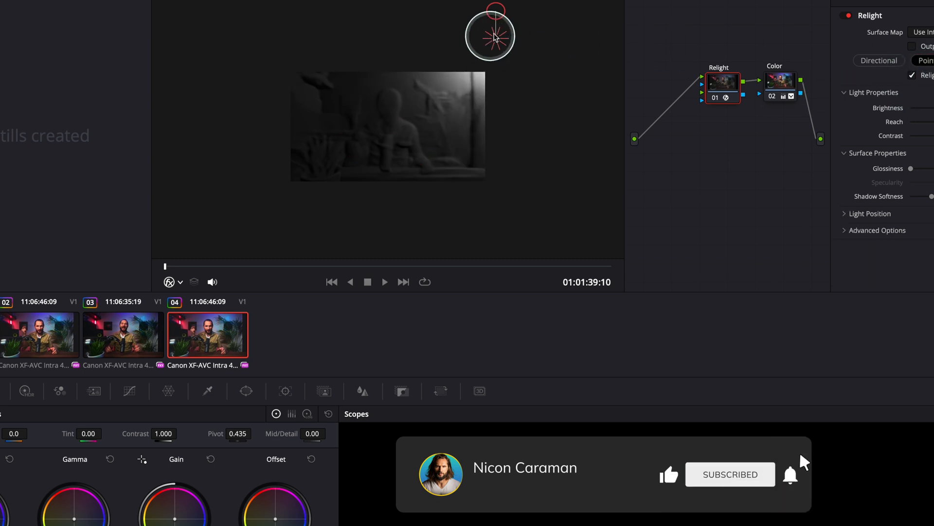
# Reposition the point-source light over the scene and switch off the relighting map preview.
pyautogui.moveTo(494, 35); pyautogui.dragTo(339, 83)
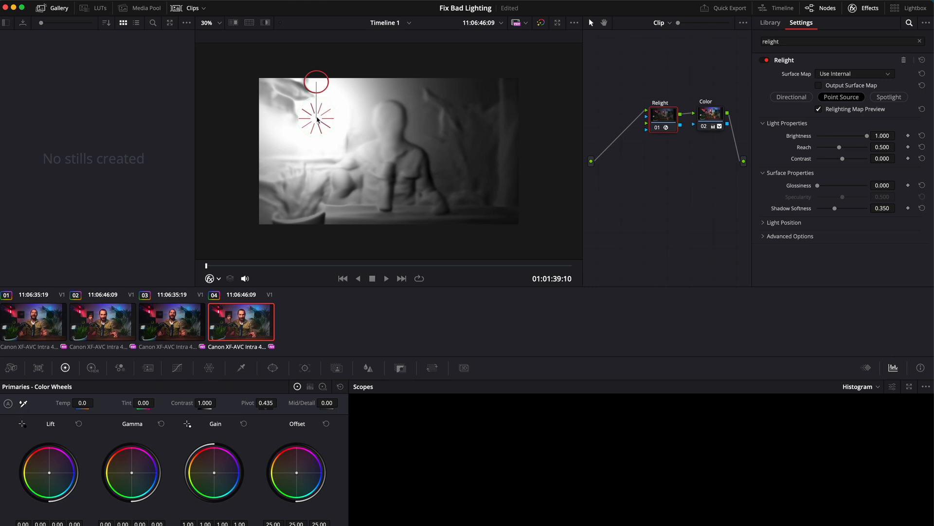
pyautogui.moveTo(614, 149)
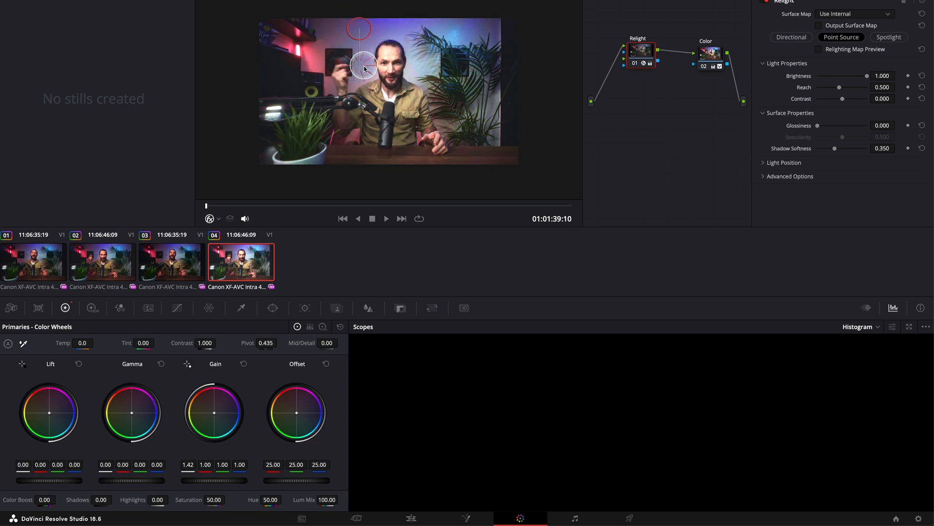
pyautogui.click(819, 49)
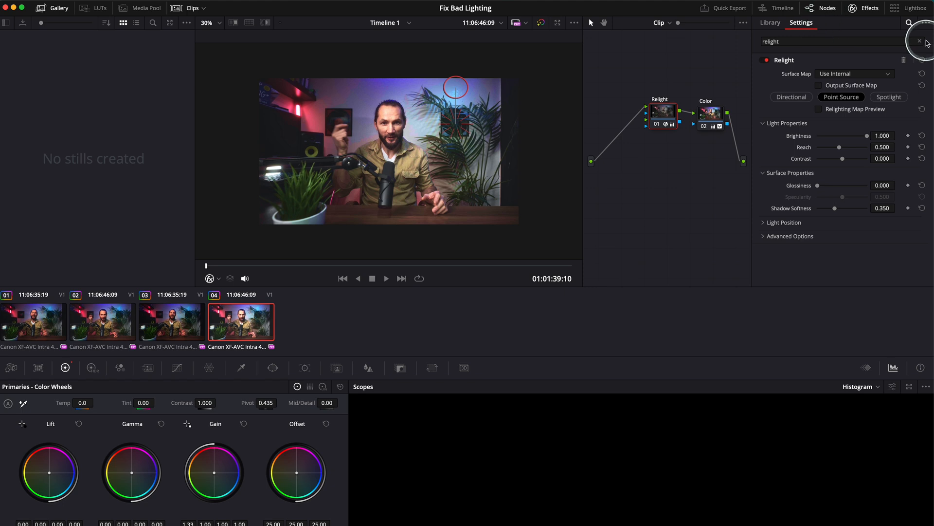
# Search the effects for 'depth' and select the newly added Depth Map node.
pyautogui.click(863, 8)
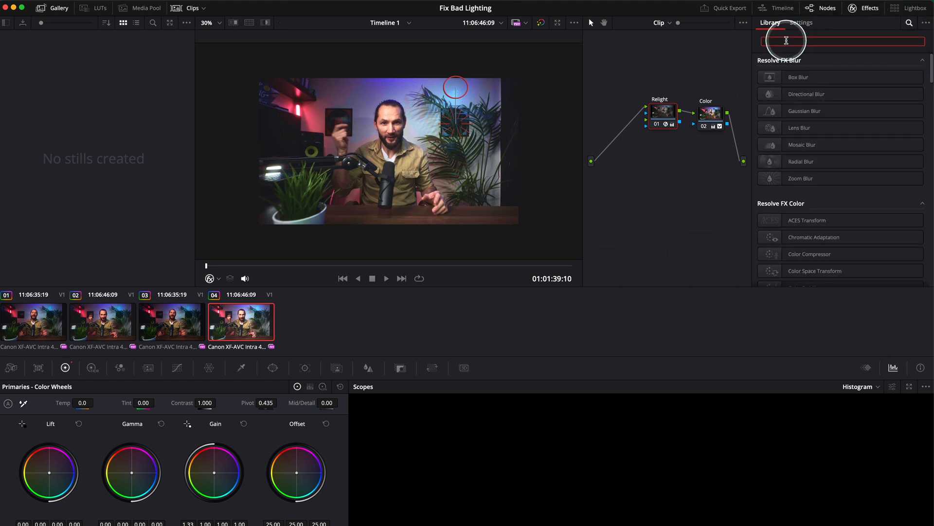
pyautogui.write('depth')
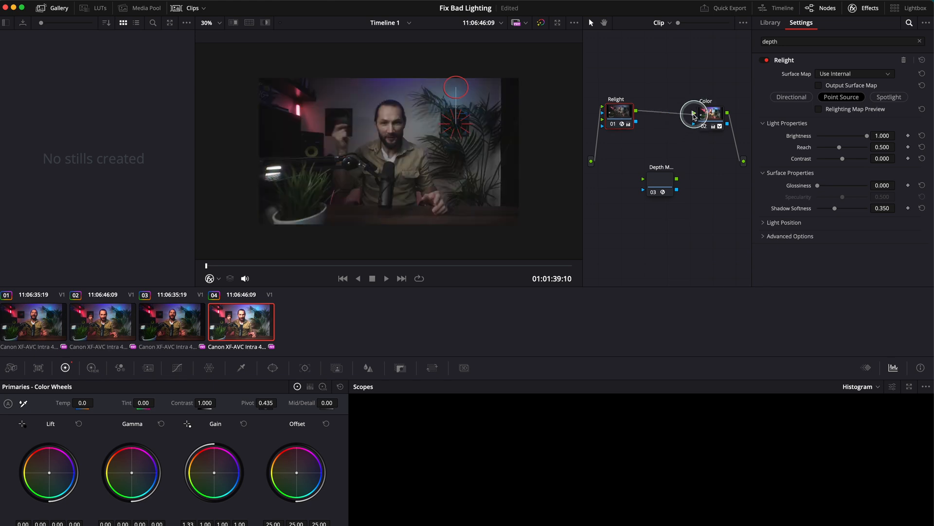
pyautogui.click(663, 187)
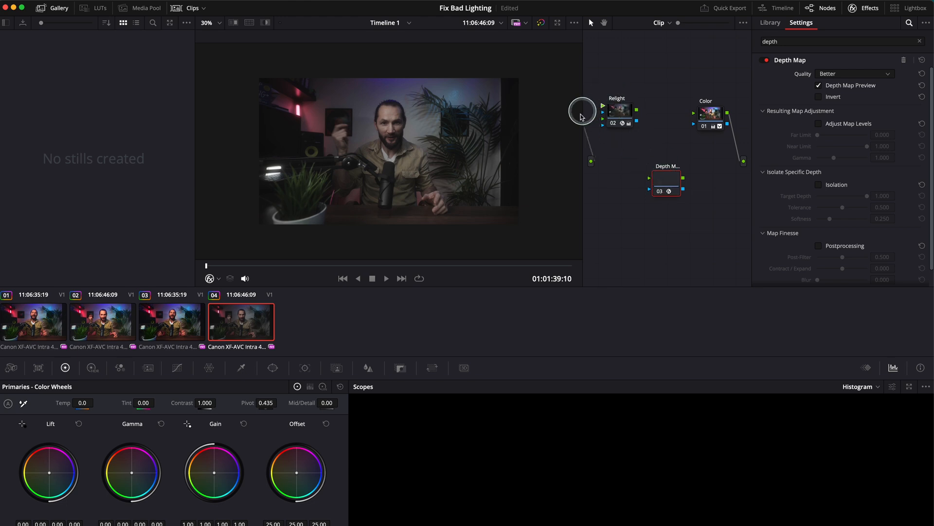
pyautogui.moveTo(650, 179)
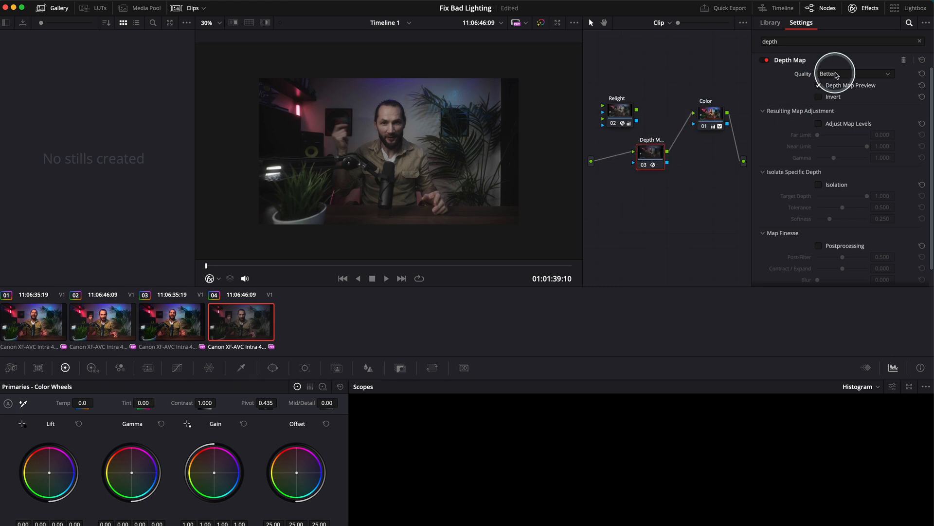
# Enable Adjust Map Levels and set Far Limit to about 0.349 and Near Limit to about 0.651.
pyautogui.click(820, 85)
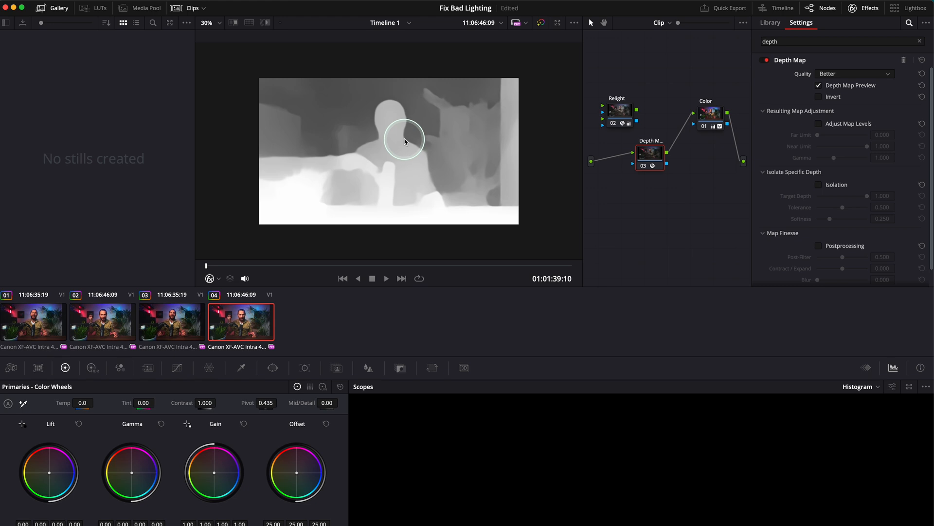
pyautogui.moveTo(393, 119)
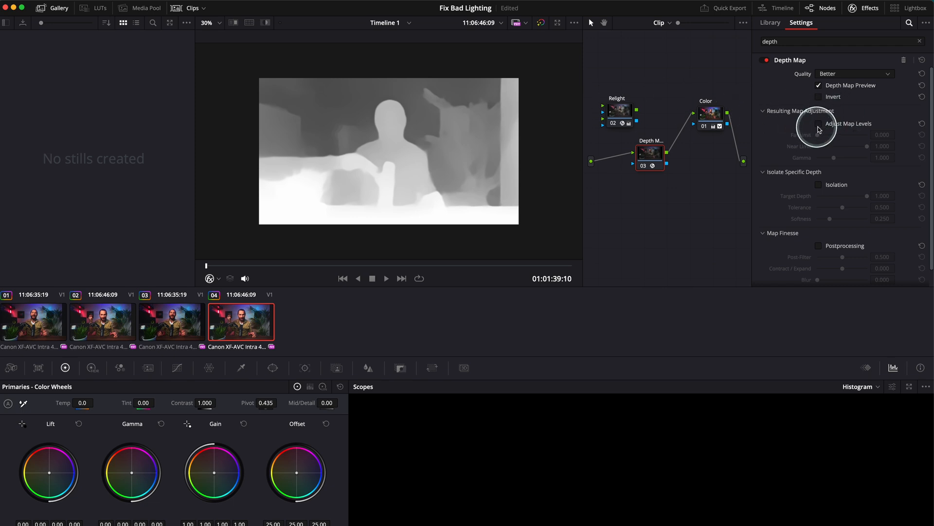
pyautogui.click(820, 123)
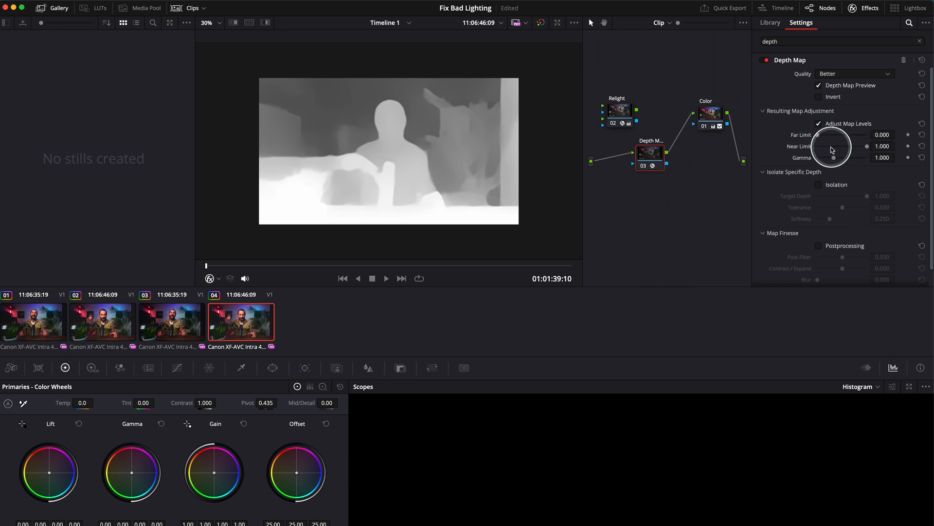
pyautogui.moveTo(832, 149); pyautogui.dragTo(820, 136)
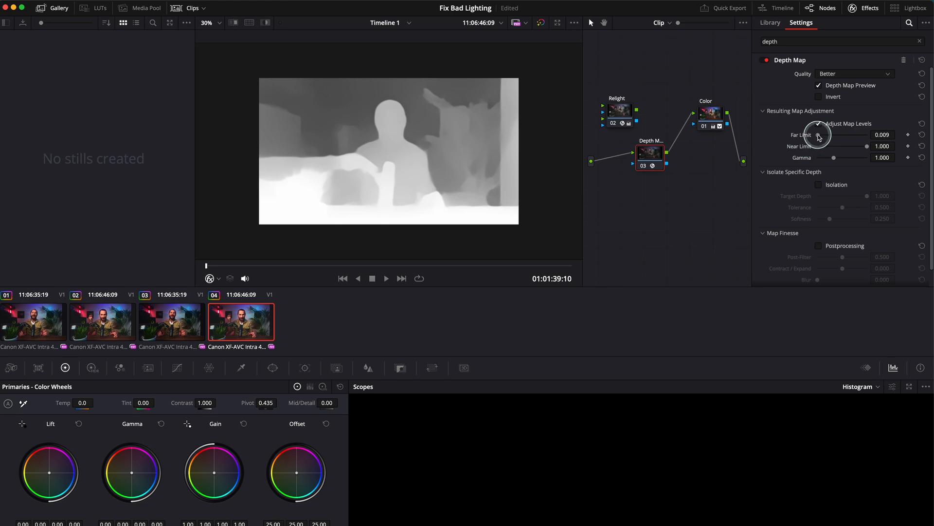
pyautogui.moveTo(820, 134); pyautogui.dragTo(834, 135)
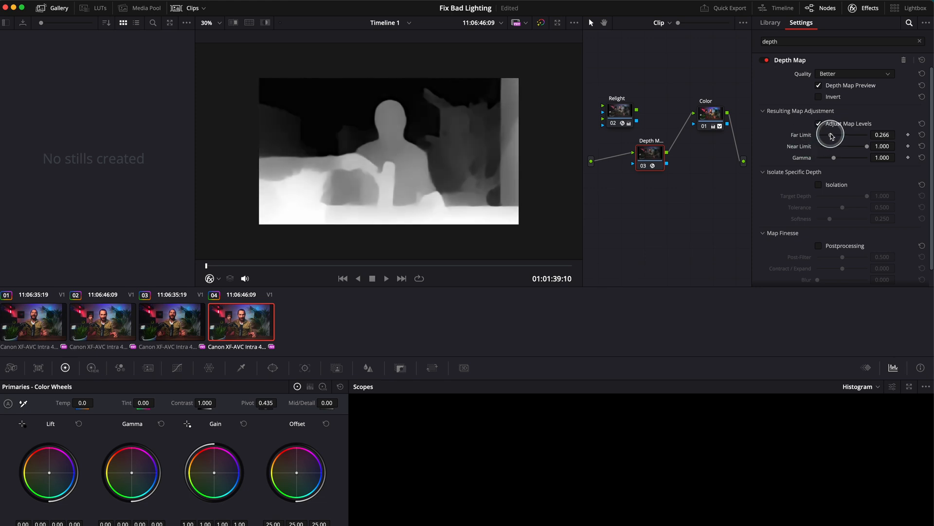
pyautogui.moveTo(831, 134); pyautogui.dragTo(863, 146)
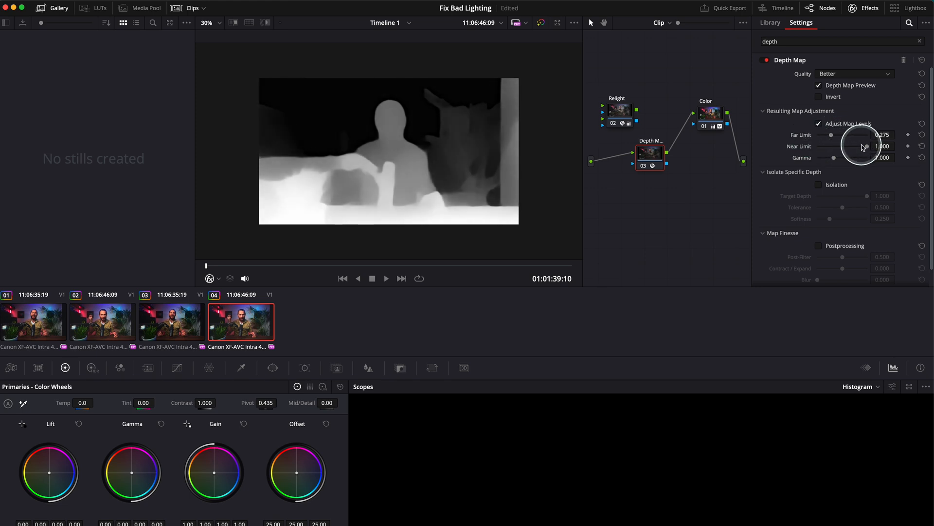
pyautogui.moveTo(865, 146); pyautogui.dragTo(834, 146)
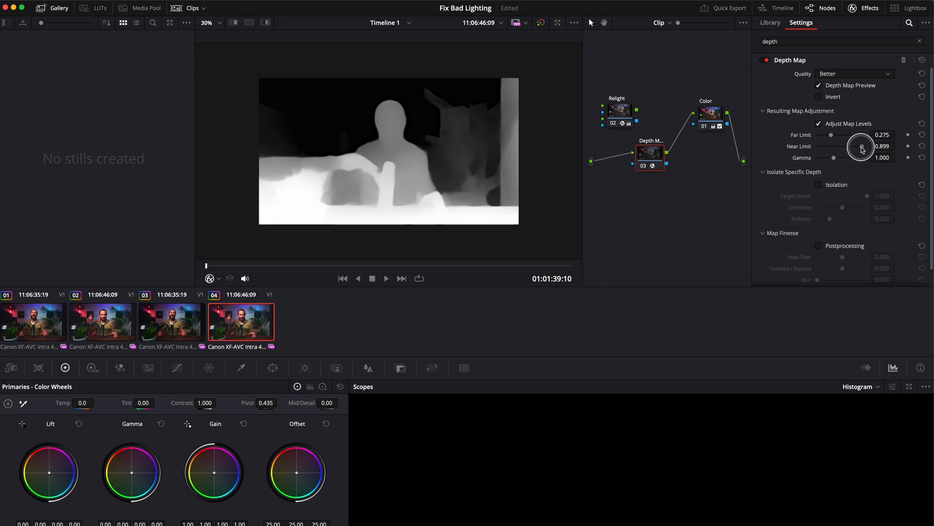
pyautogui.moveTo(861, 148); pyautogui.dragTo(849, 148)
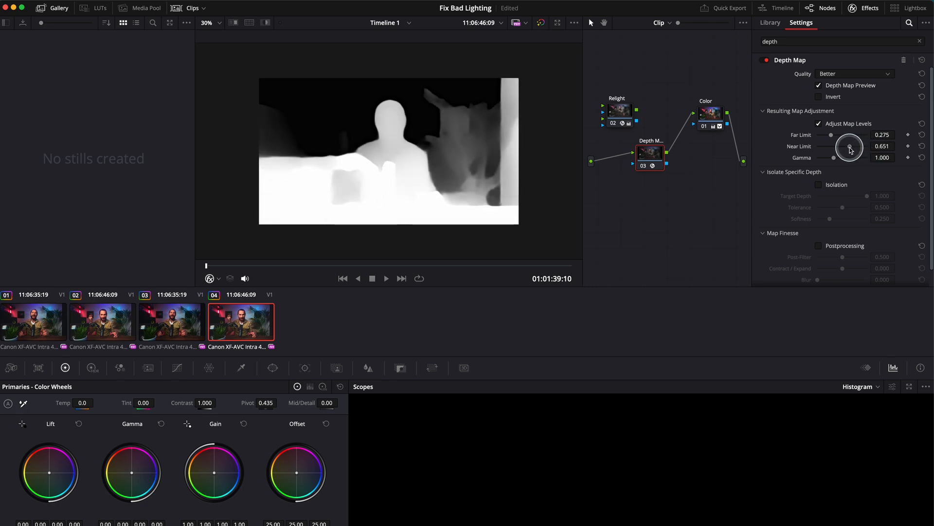
pyautogui.moveTo(849, 147); pyautogui.dragTo(846, 149)
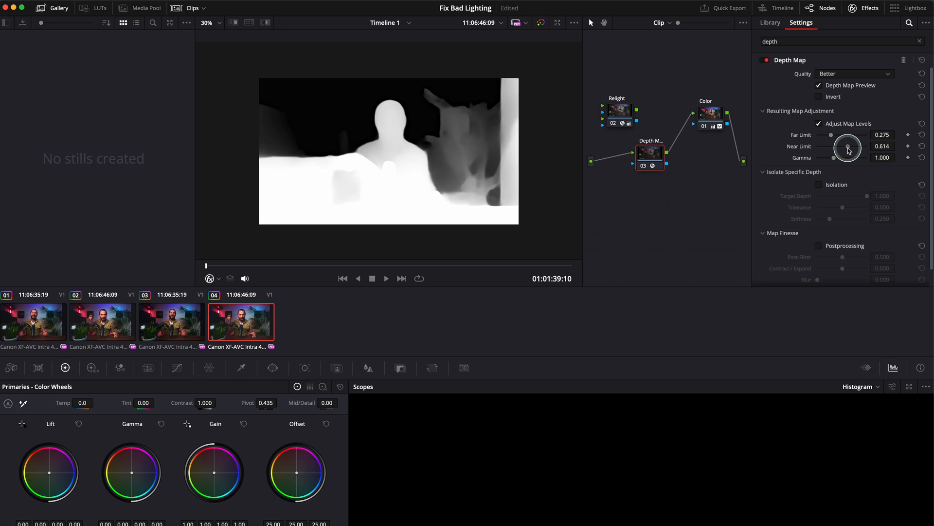
pyautogui.moveTo(846, 148); pyautogui.dragTo(850, 146)
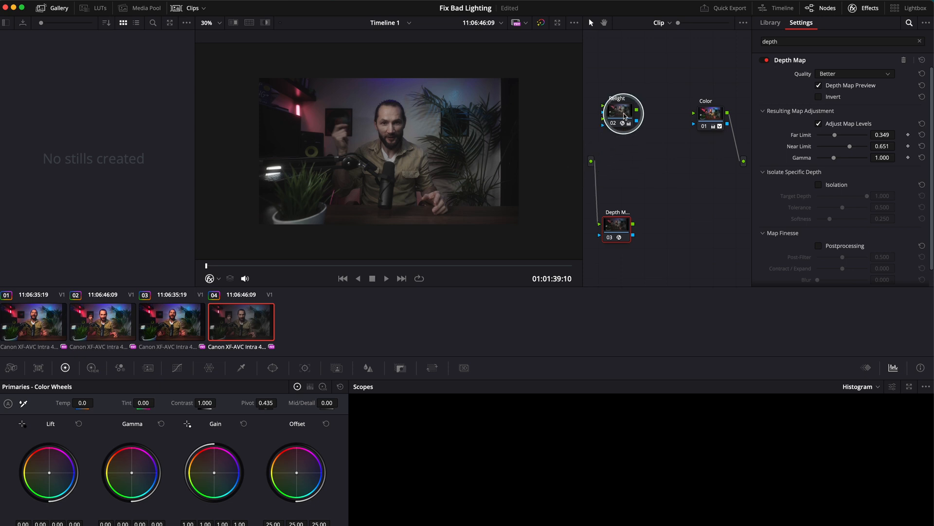
# Route the source through Relight into Color and connect the Depth Map into Relight.
pyautogui.click(640, 111)
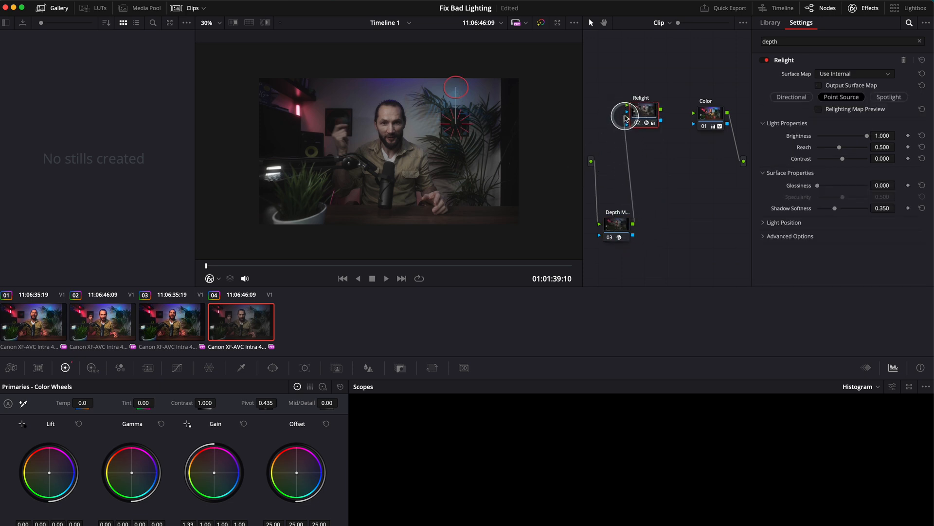
pyautogui.moveTo(625, 116); pyautogui.dragTo(590, 162)
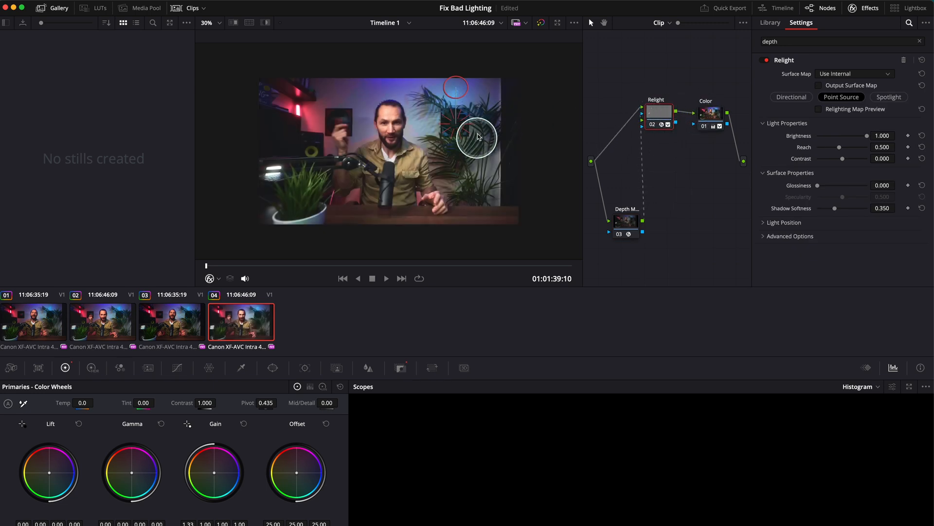
pyautogui.moveTo(477, 139); pyautogui.dragTo(456, 125)
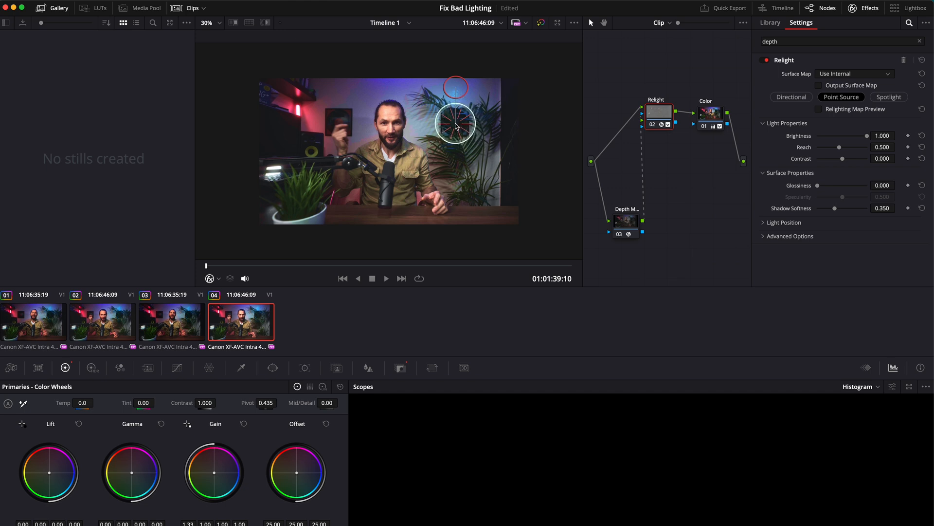
pyautogui.click(218, 22)
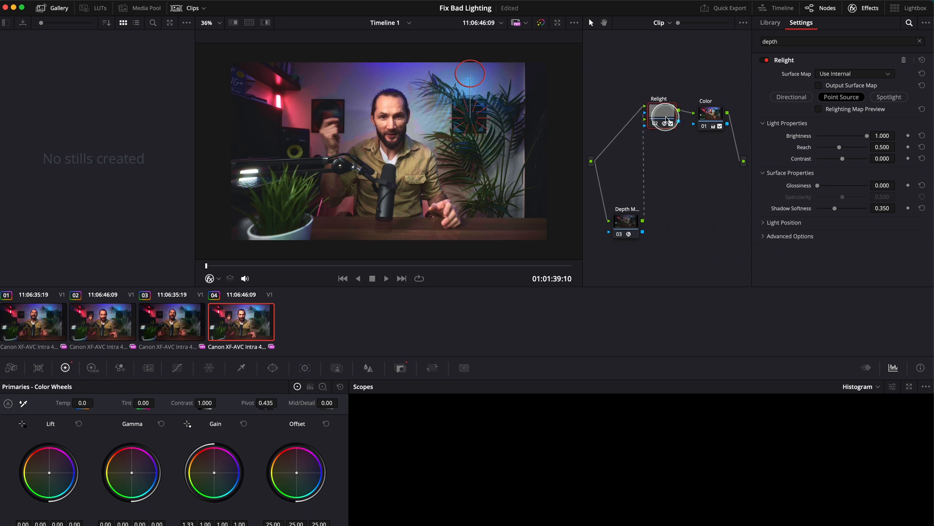
# Enable the relighting map preview, place the point light above the subject's head, and select Depth Map.
pyautogui.click(821, 109)
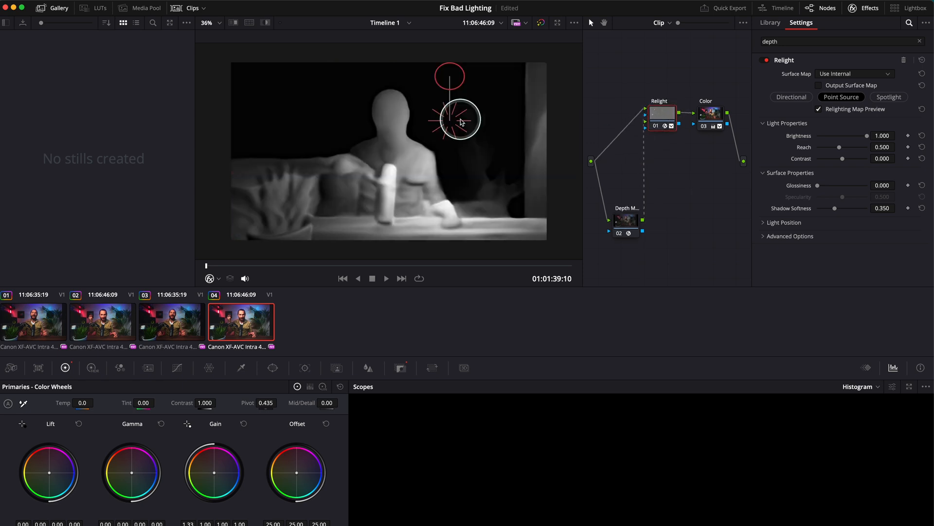
pyautogui.moveTo(459, 119); pyautogui.dragTo(435, 116)
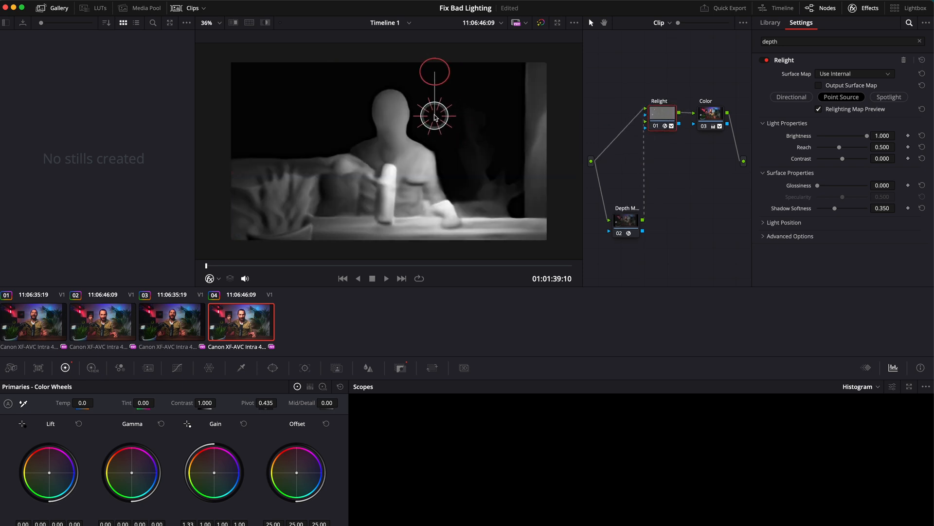
pyautogui.moveTo(434, 117); pyautogui.dragTo(344, 113)
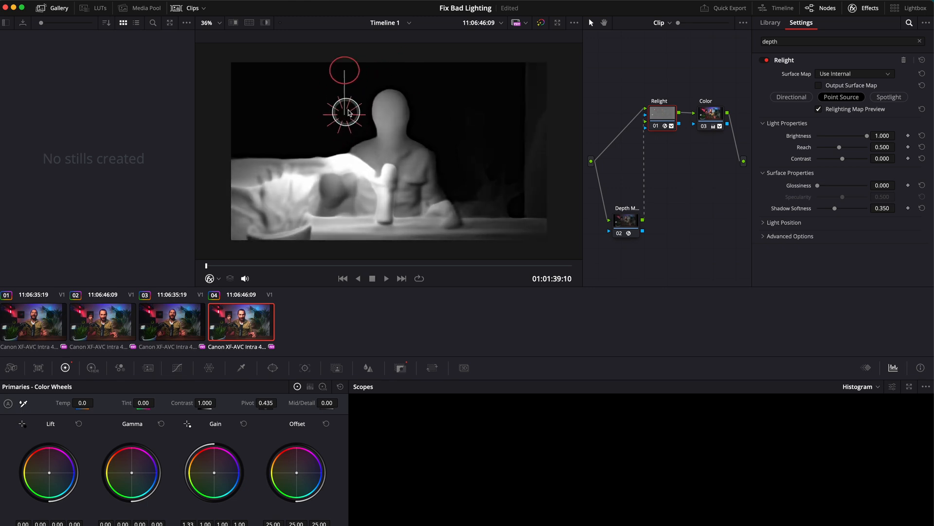
pyautogui.moveTo(346, 113); pyautogui.dragTo(483, 119)
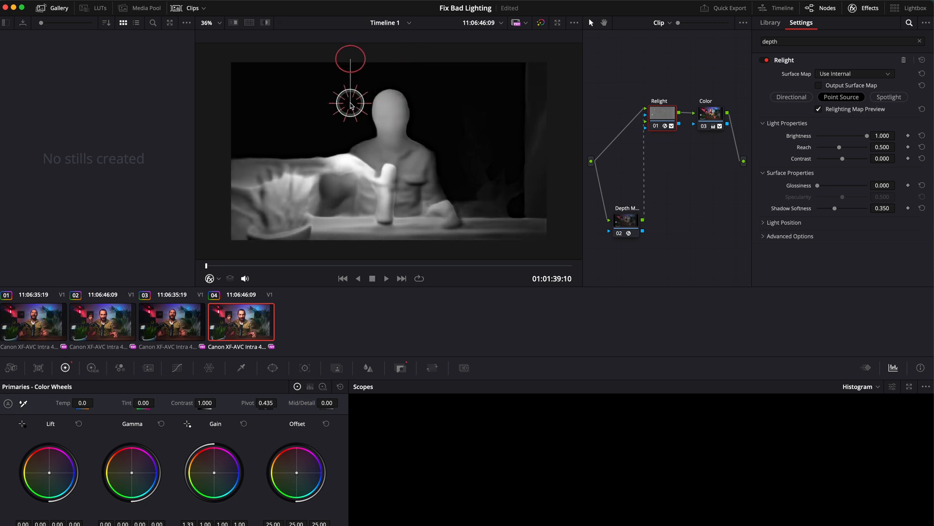
pyautogui.moveTo(350, 101); pyautogui.dragTo(401, 119)
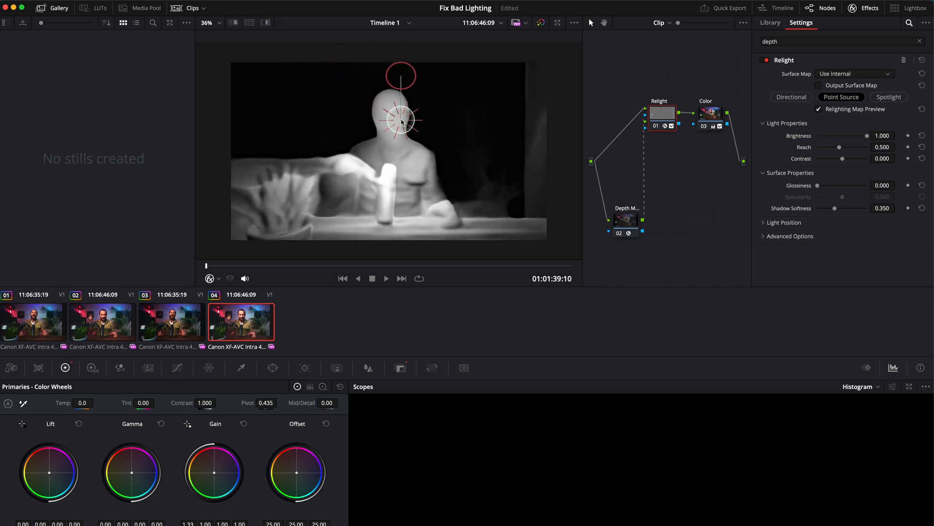
pyautogui.moveTo(400, 122); pyautogui.dragTo(435, 118)
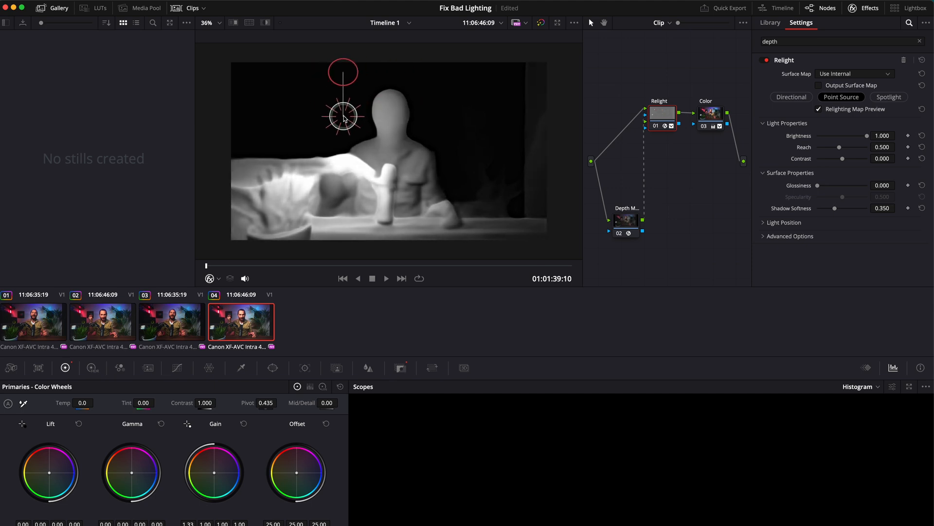
pyautogui.click(624, 215)
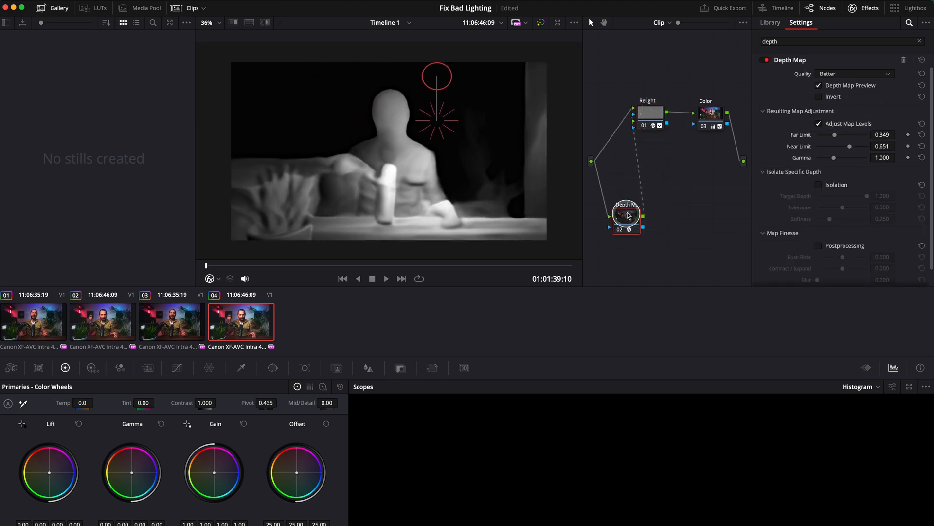
# Select the Relight node and uncheck Relighting Map Preview to show the full-colour relit clip.
pyautogui.click(650, 112)
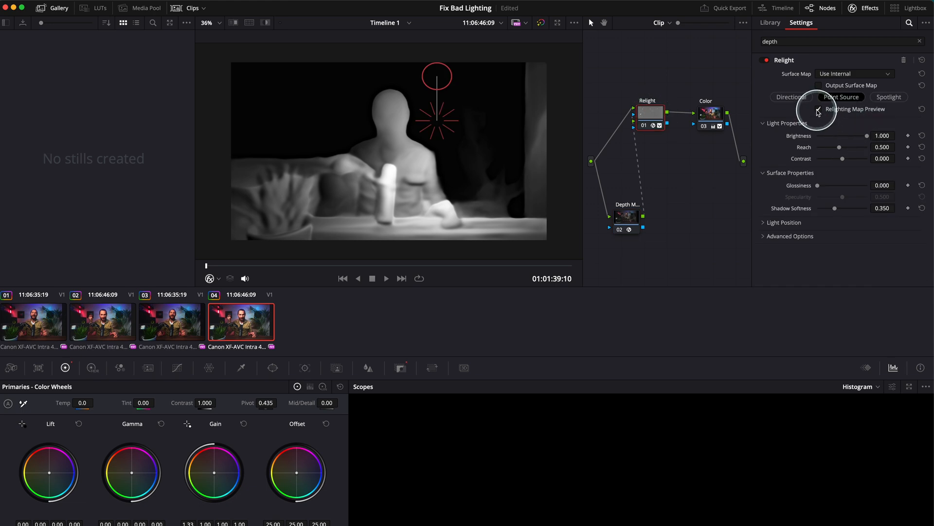
pyautogui.click(817, 112)
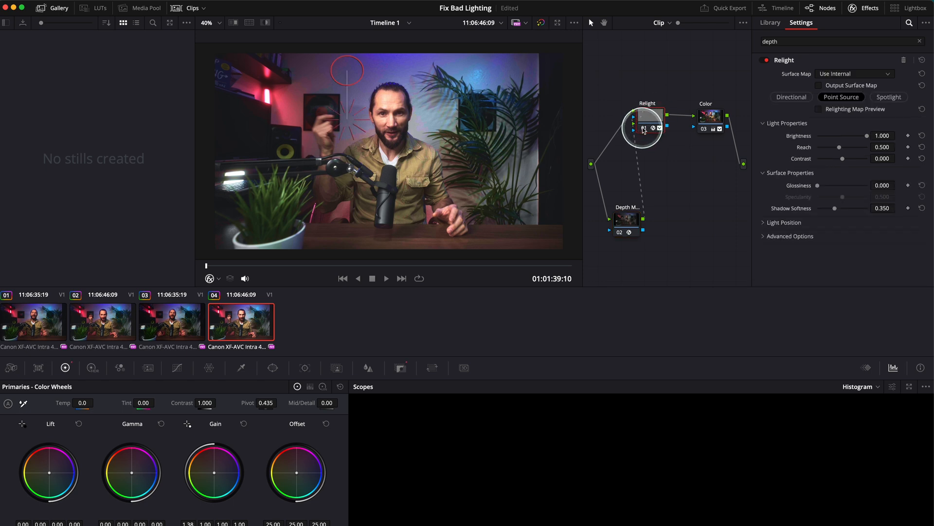
pyautogui.moveTo(643, 128)
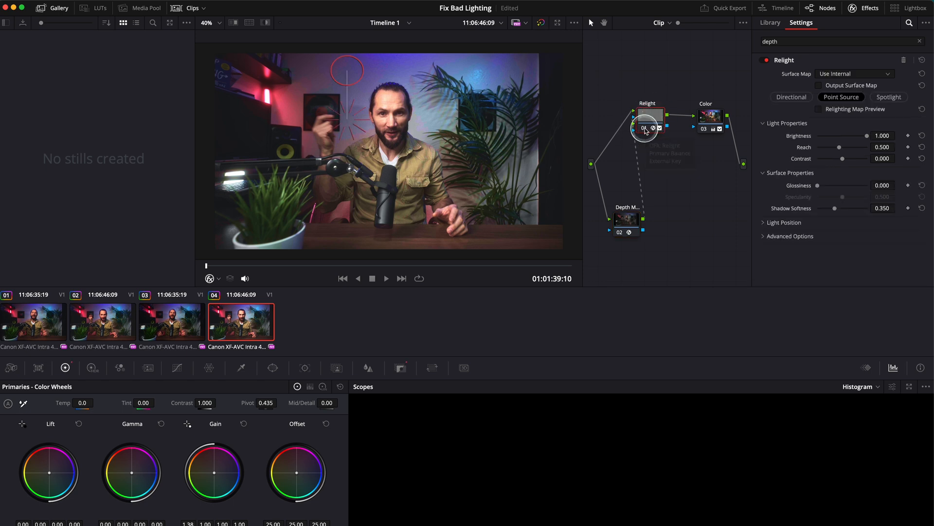